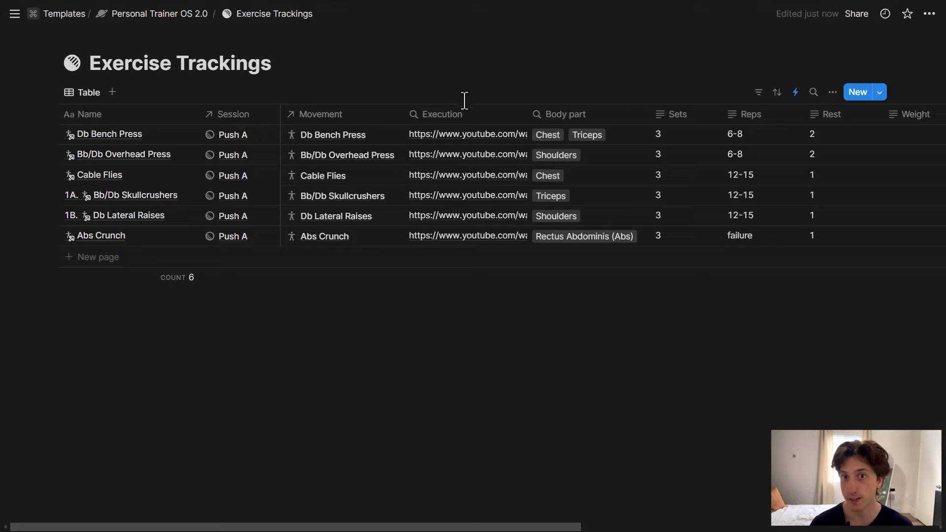
mouse_move(148, 124)
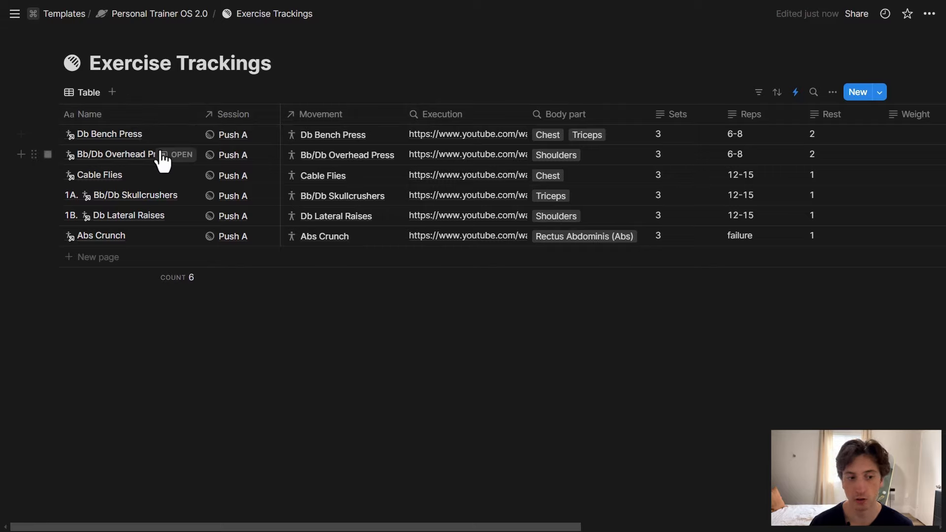
mouse_move(162, 127)
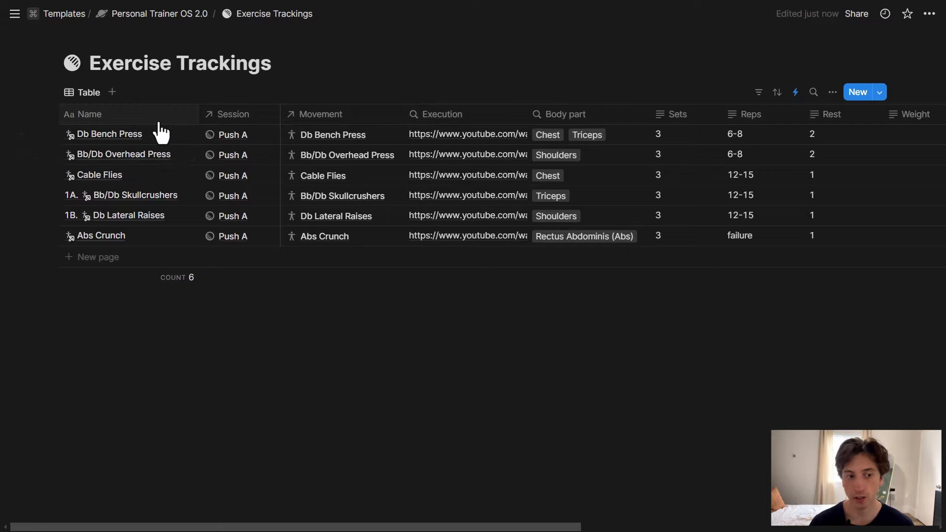
Step: Show the Name property's Edit panel from its column header, revealing the locked Title type
click(88, 113)
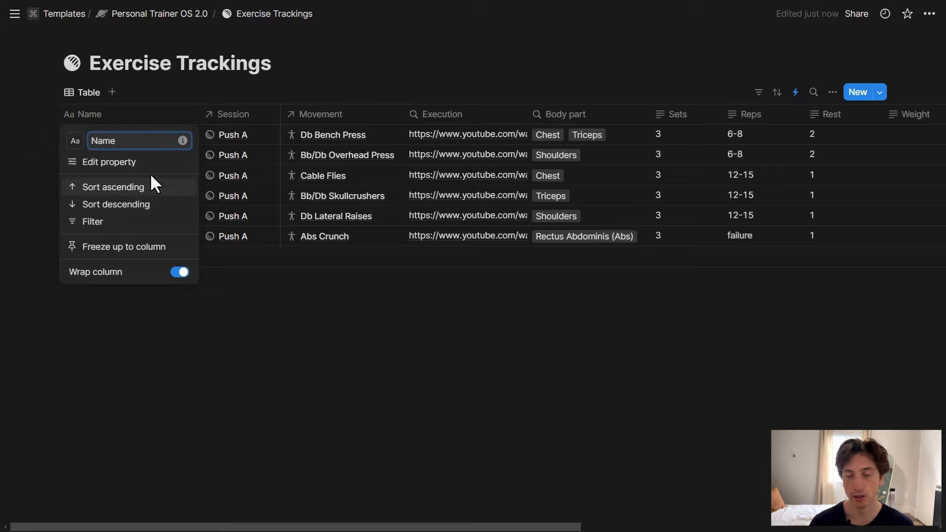
mouse_move(108, 162)
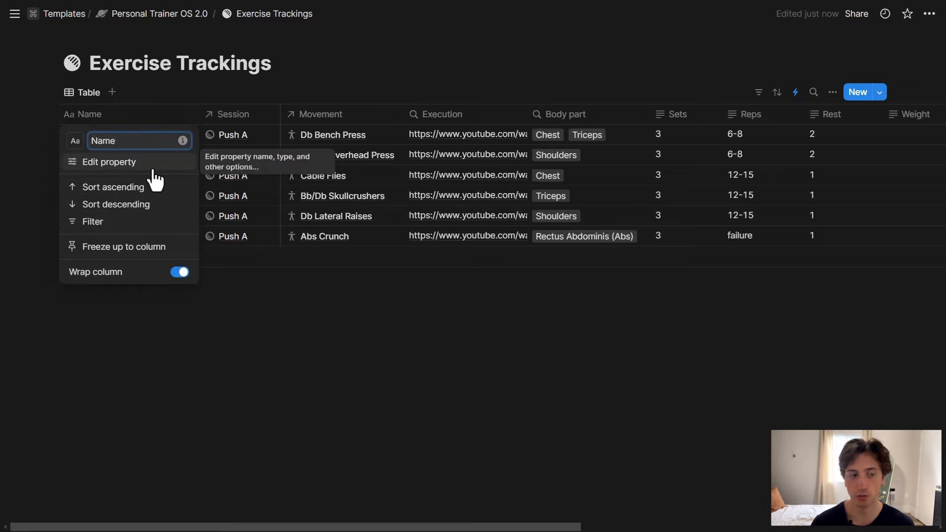
click(109, 161)
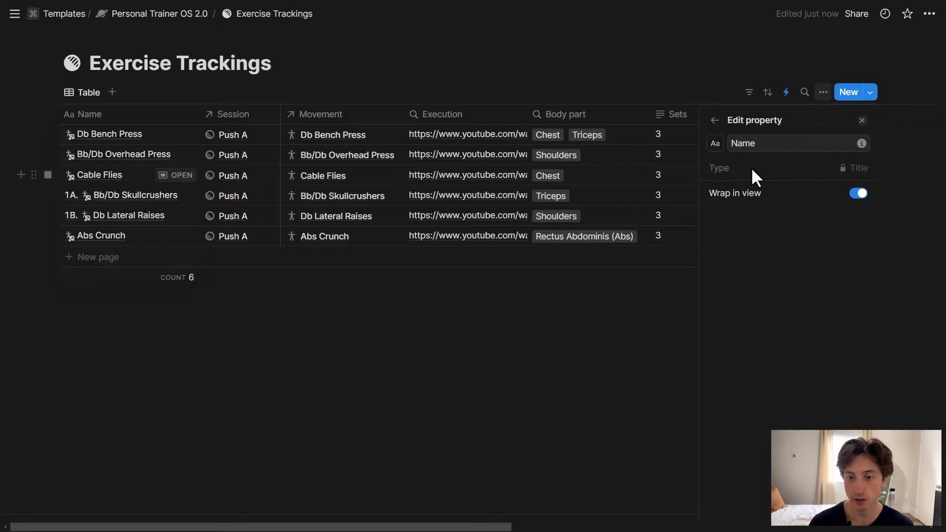
mouse_move(851, 175)
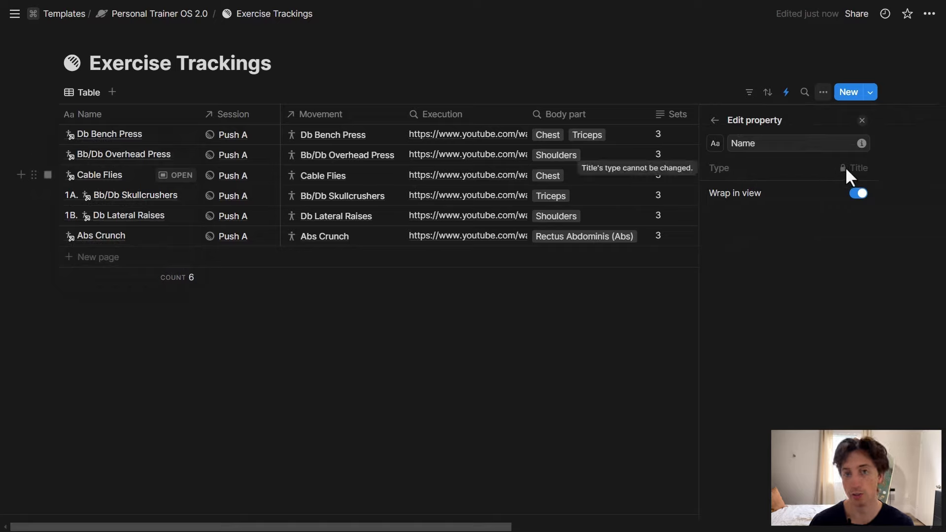
mouse_move(811, 175)
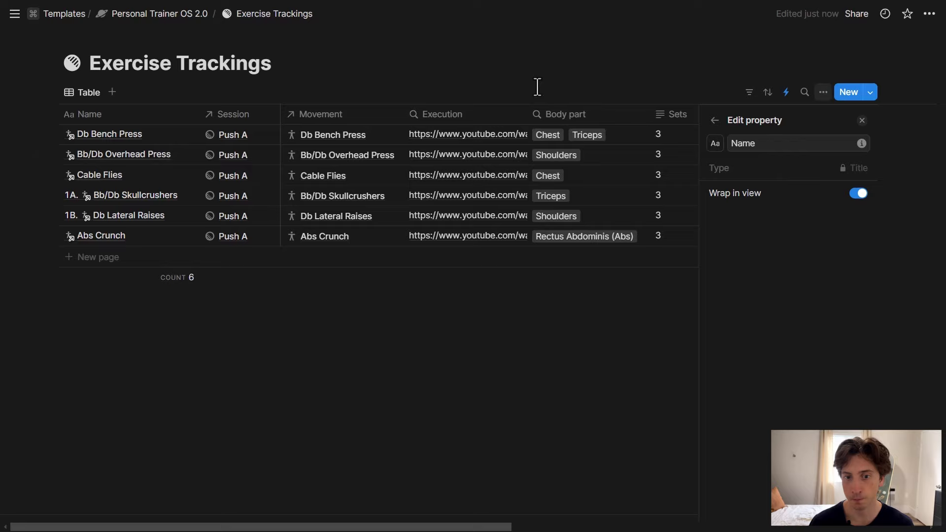
Step: Dismiss the Edit property panel so the six Push A exercises are fully visible
click(862, 120)
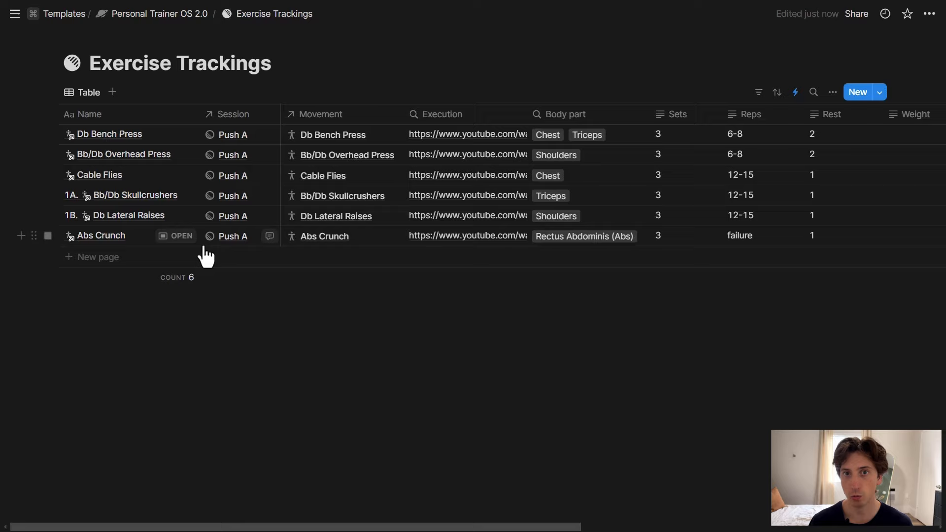
mouse_move(614, 33)
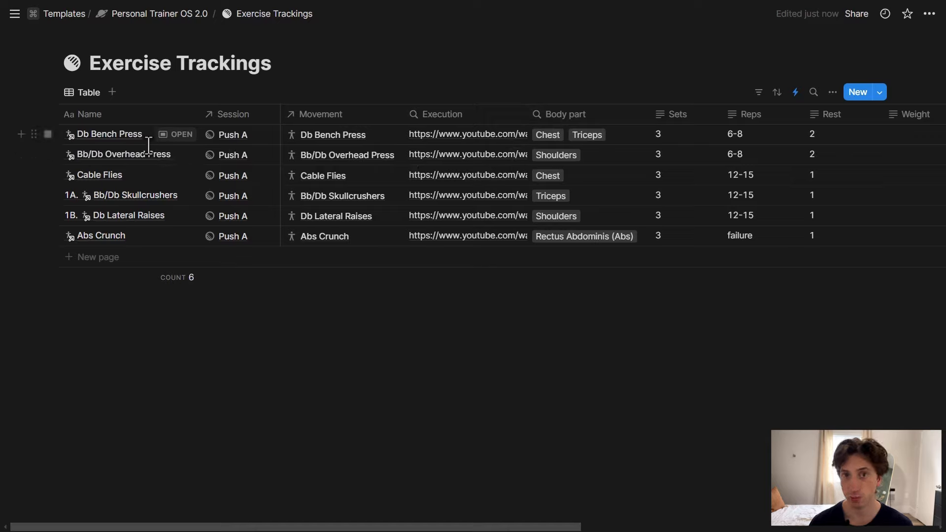
mouse_move(288, 101)
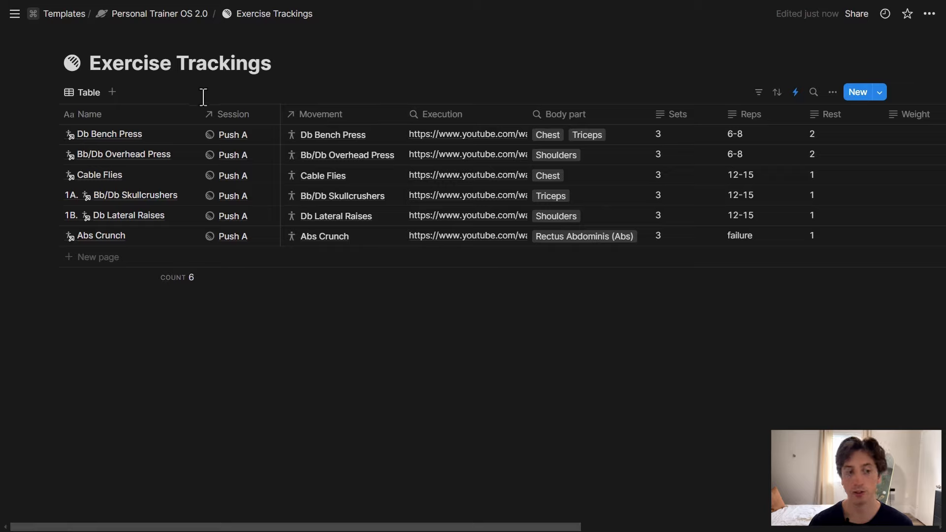
click(685, 134)
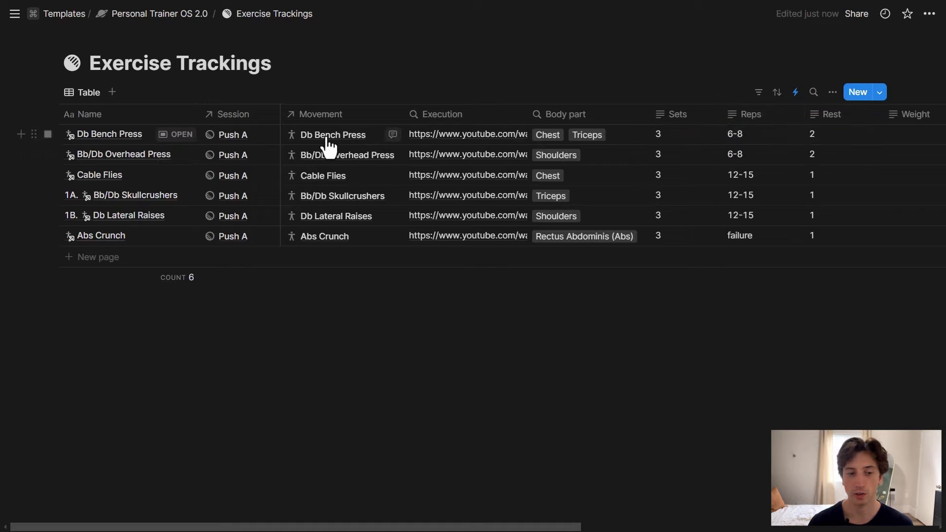
Step: Create a seventh row and link its Movement to Rope/Db Face Pulls via a 'rop' search
click(97, 256)
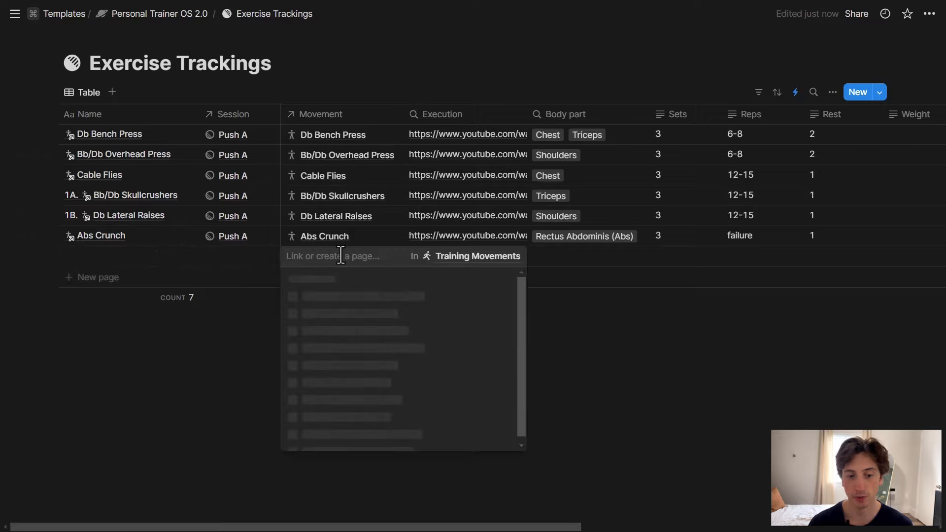
text(rop)
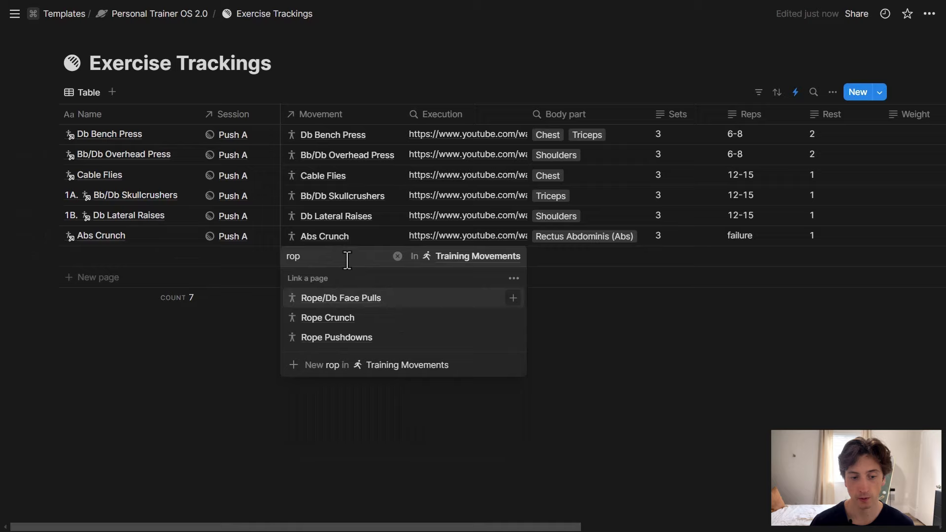
click(341, 298)
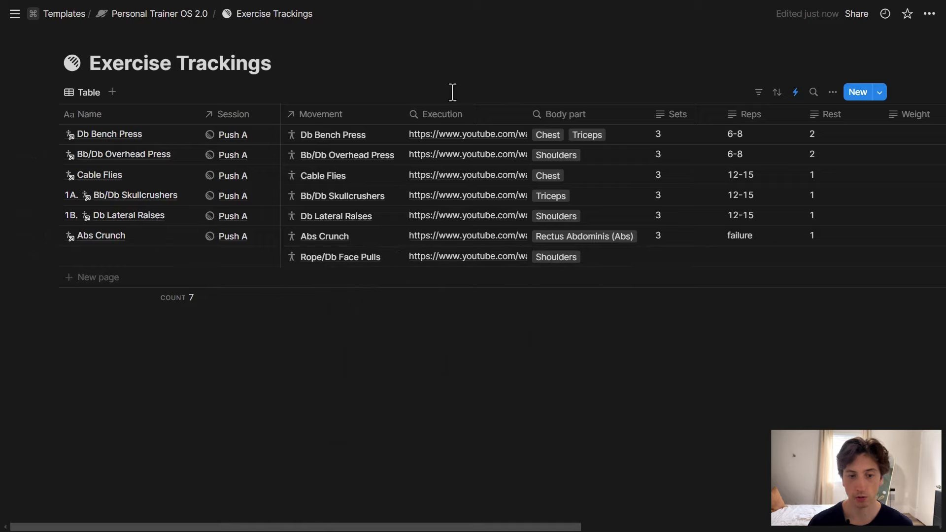
mouse_move(169, 159)
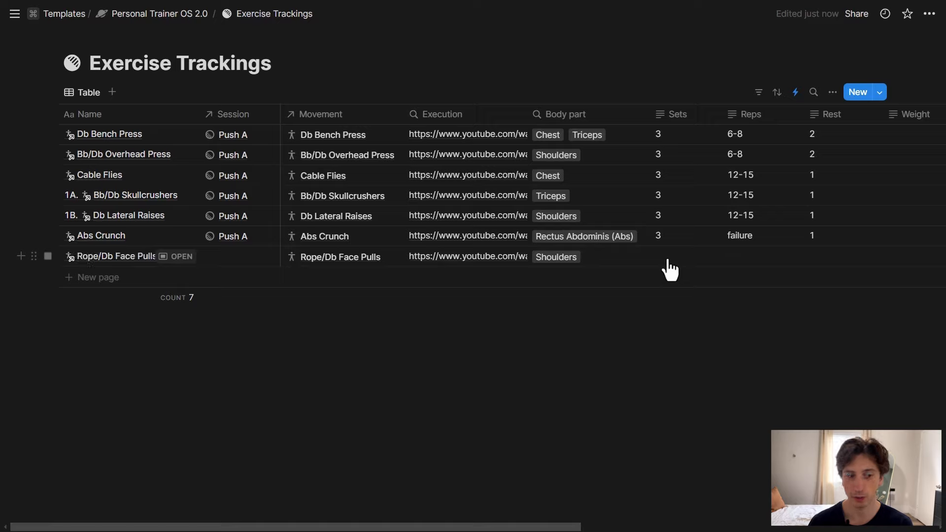
mouse_move(602, 97)
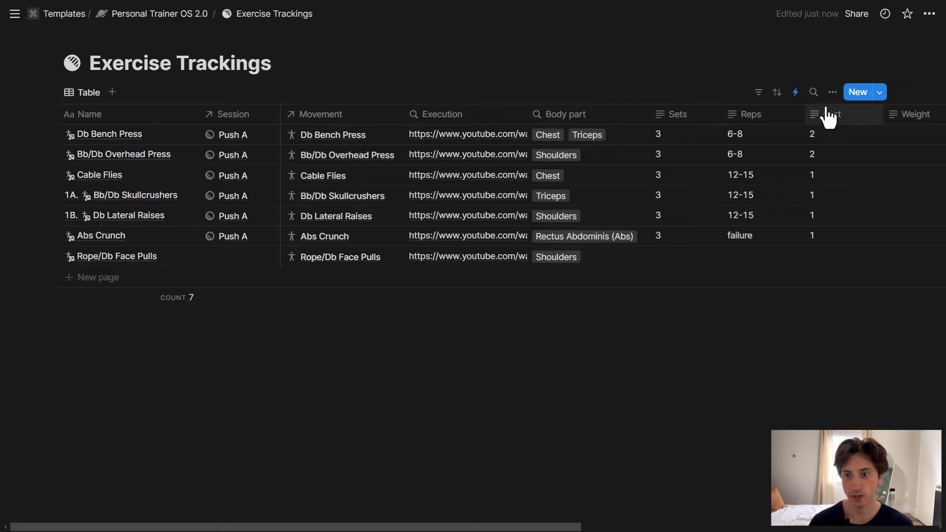
mouse_move(131, 266)
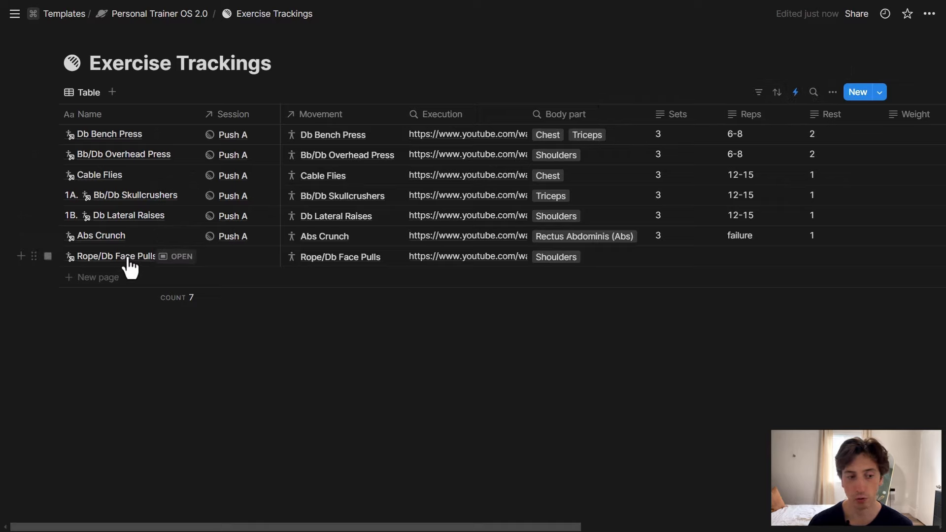
click(115, 256)
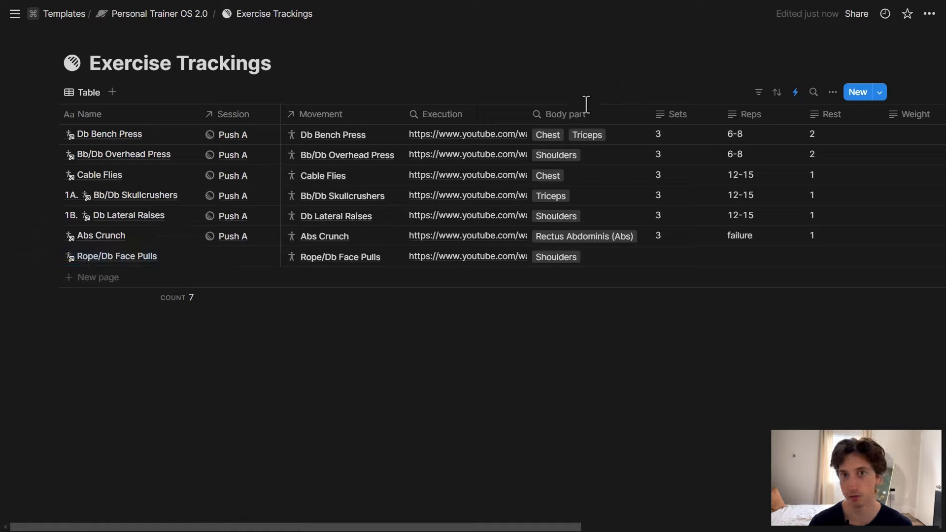
mouse_move(347, 269)
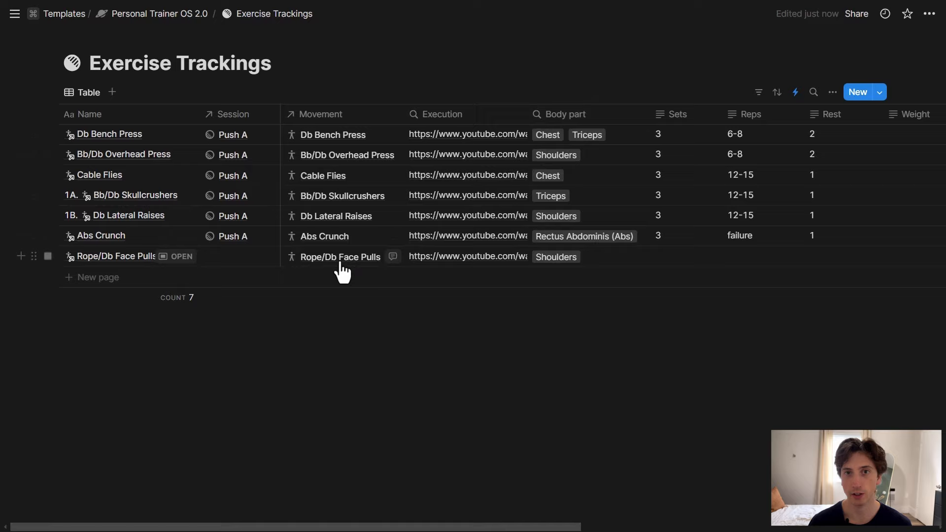
mouse_move(93, 268)
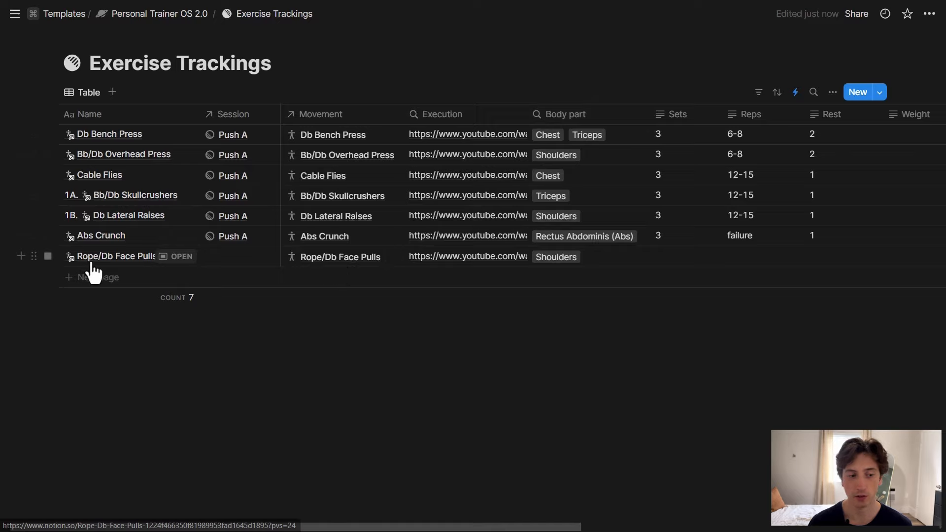
mouse_move(103, 269)
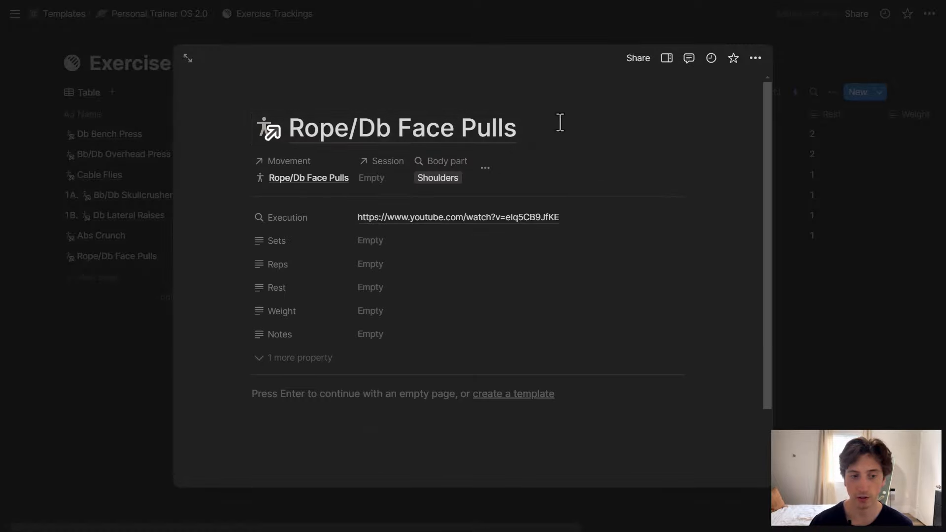
text(iuvhdb)
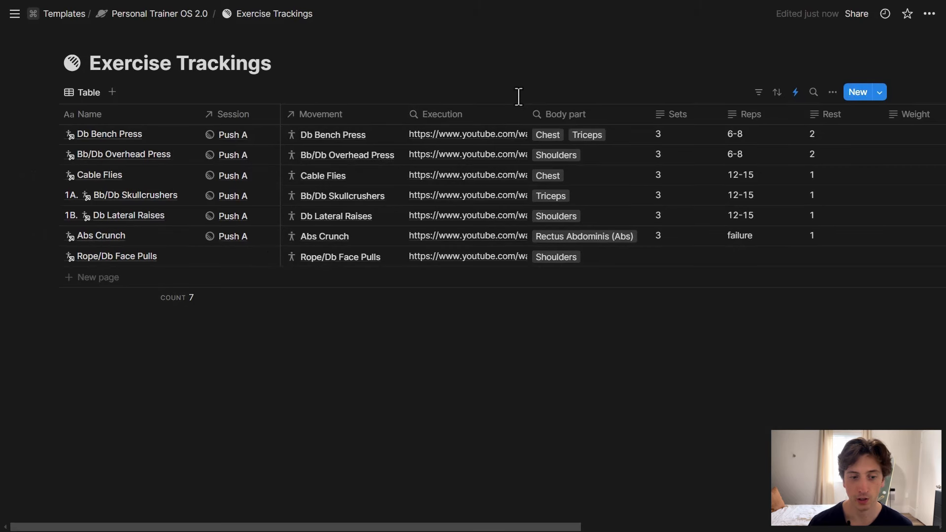
Step: Reach the Set Name value of the 'Add name based on movement' automation for editing
click(340, 256)
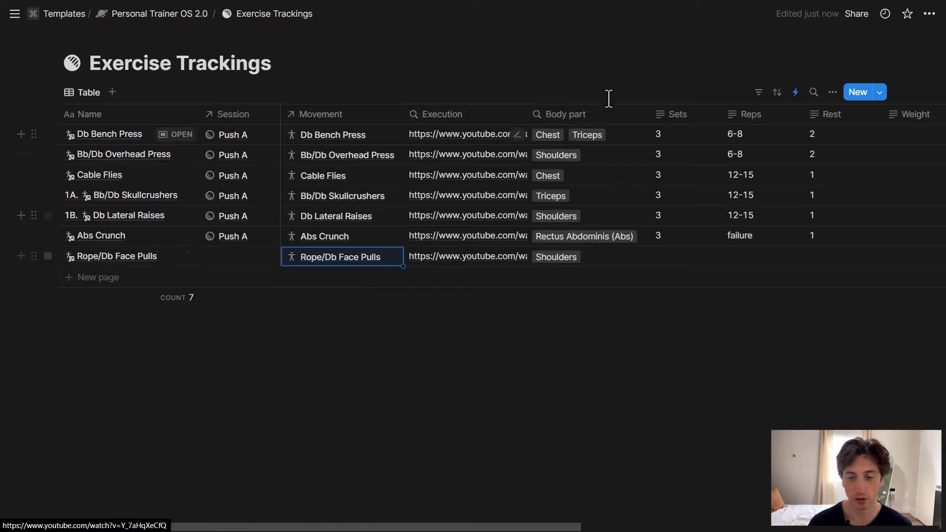
click(796, 92)
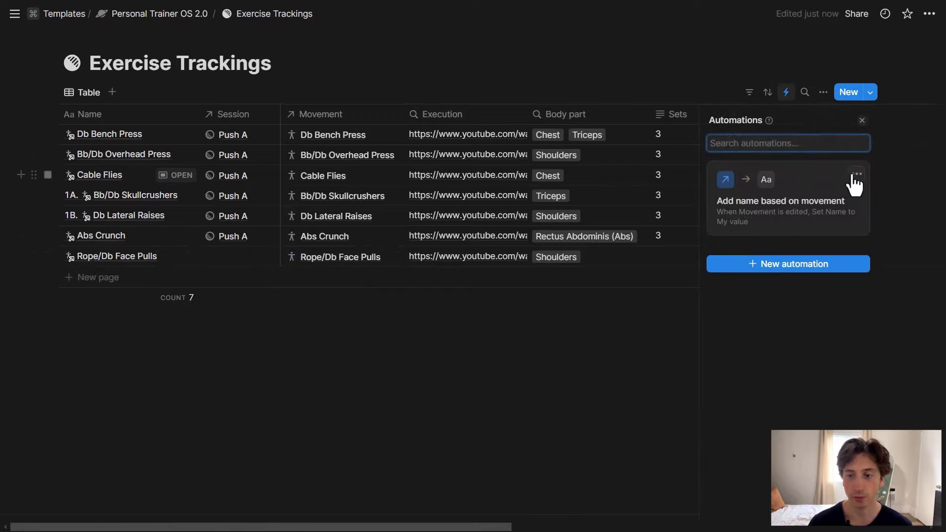
click(780, 201)
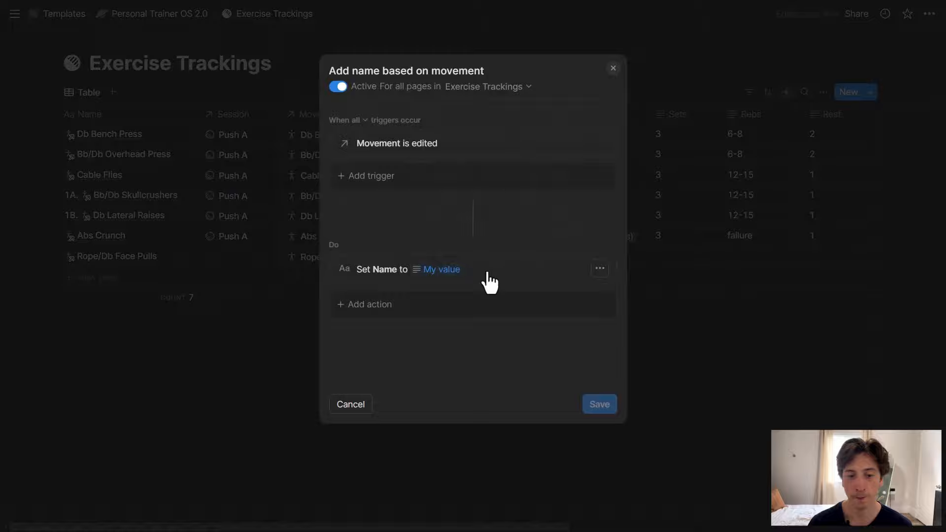
click(441, 270)
text(Trigger page . Movement)
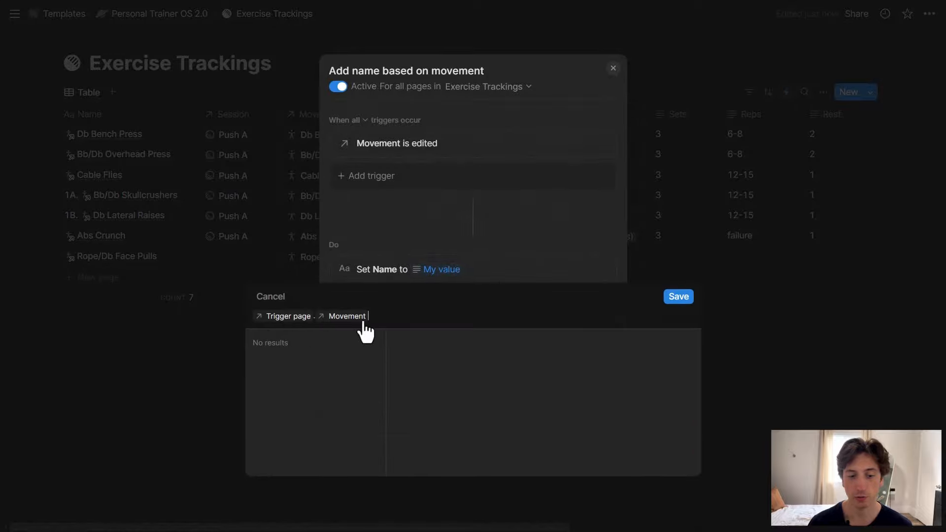
Step: Build the formula Trigger page.Movement.first().Name for the Set Name action
text(.fir)
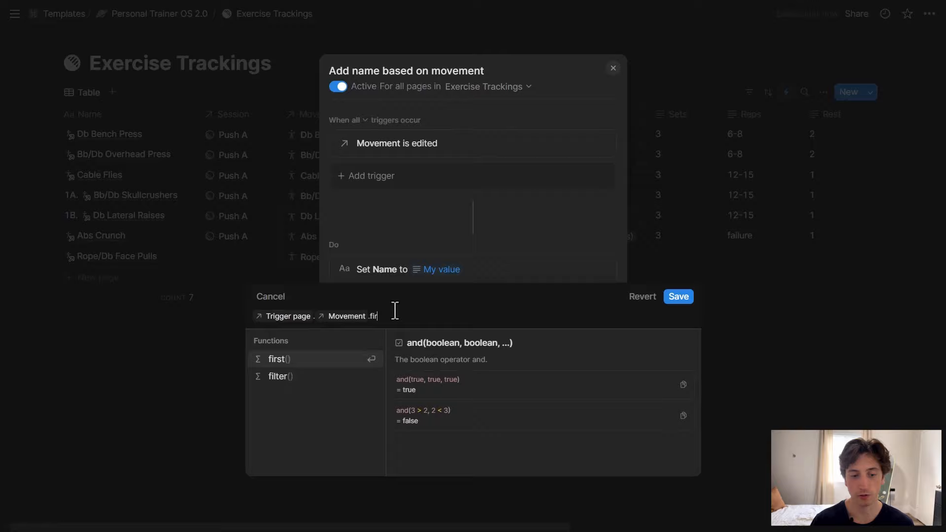
click(277, 359)
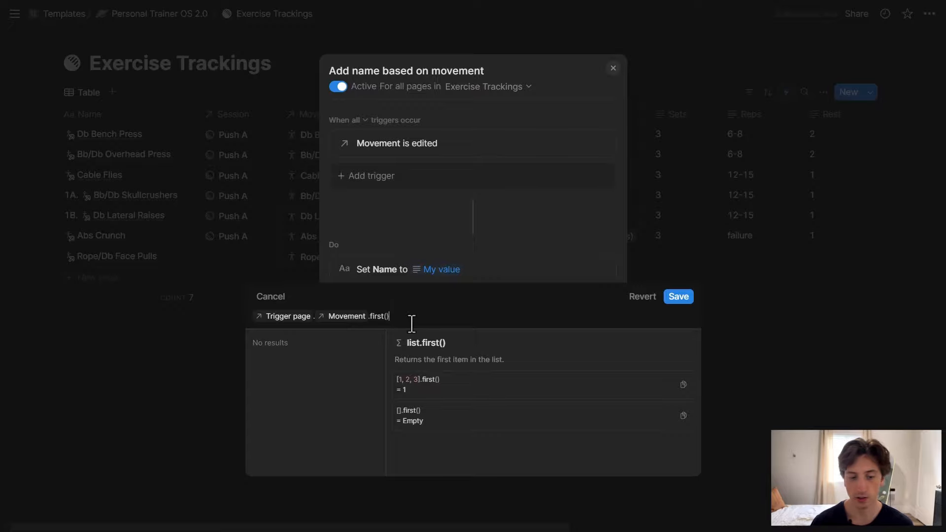
text(.)
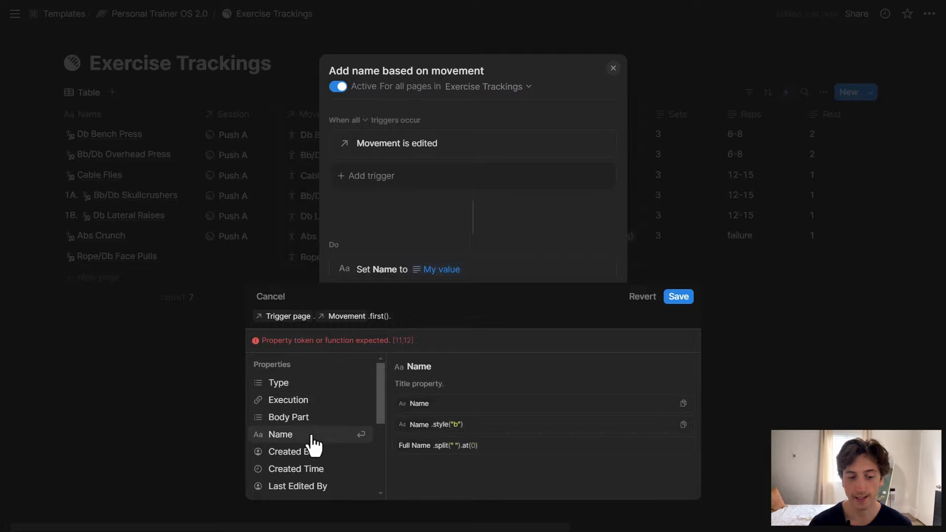
click(280, 434)
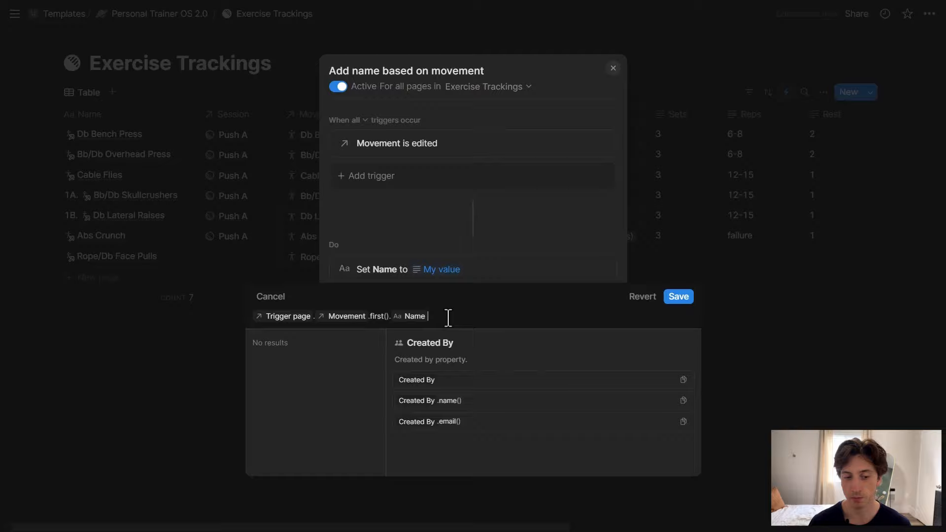
mouse_move(438, 280)
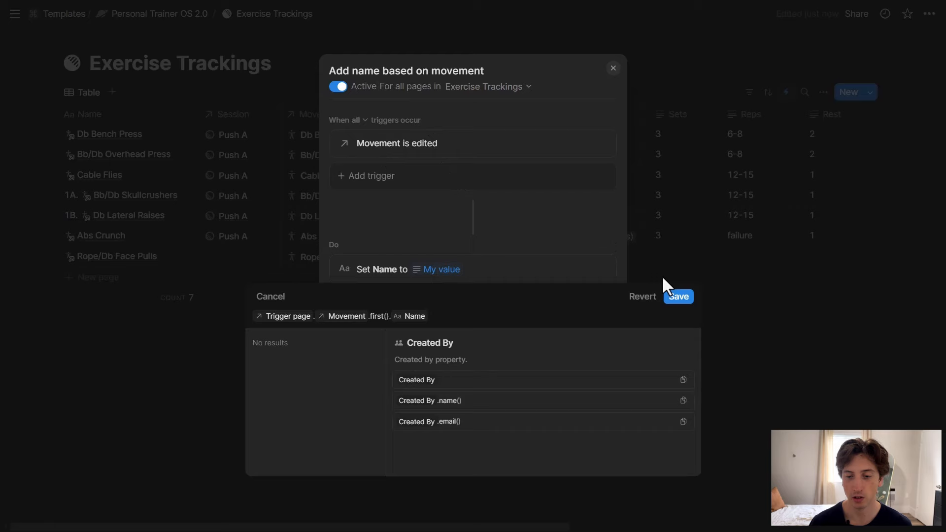
Step: Save the automation and add a new row linked to the Front Squat movement
click(677, 296)
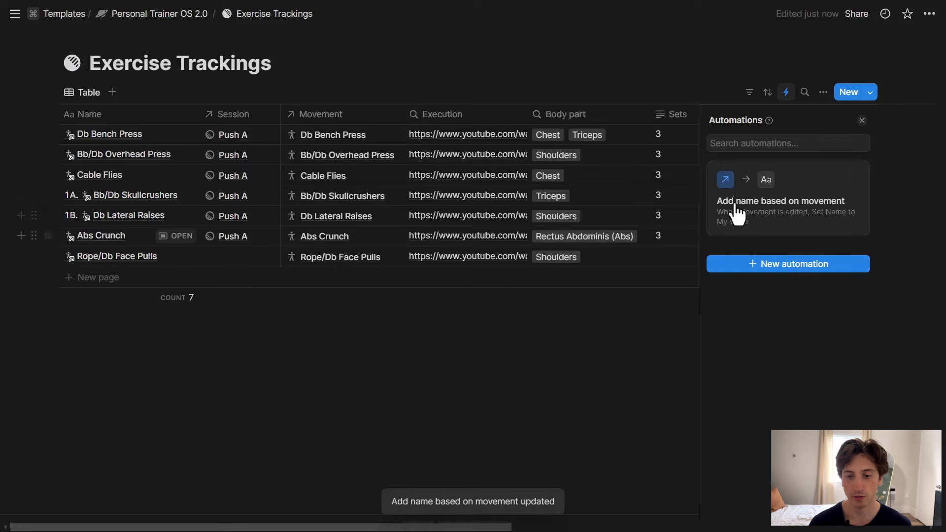
click(862, 120)
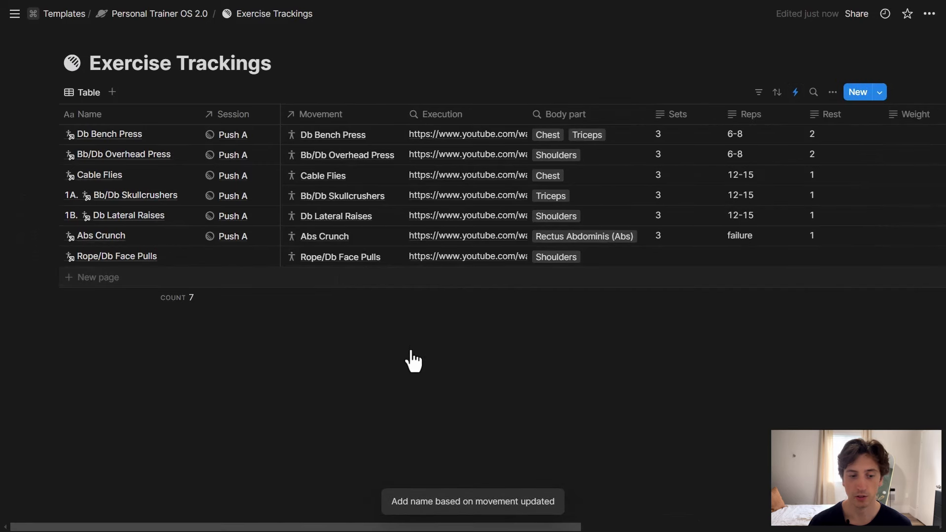
click(98, 277)
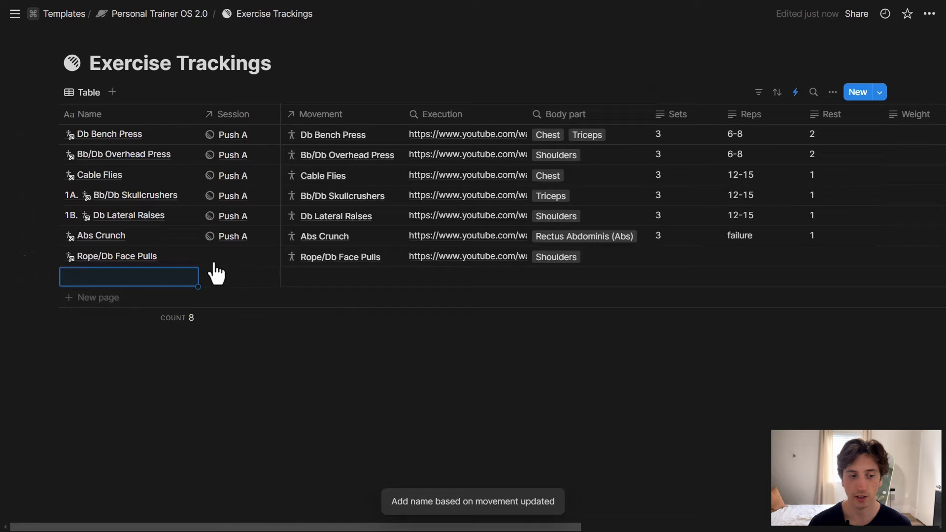
click(344, 276)
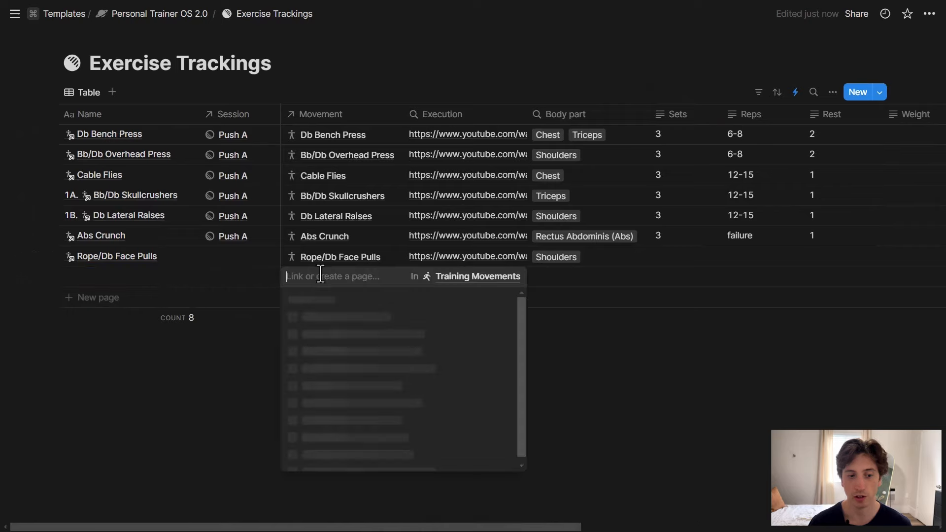
text(f)
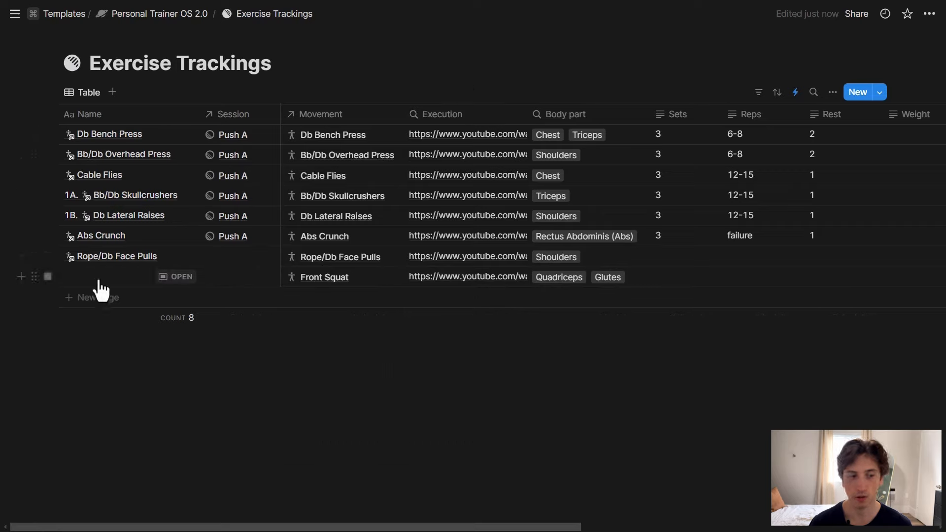
click(324, 277)
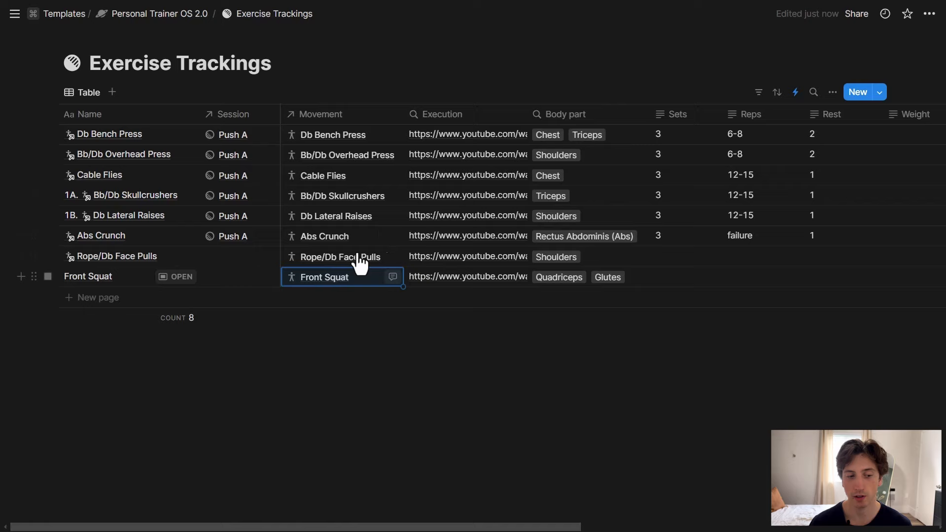
Step: Confirm the entry's auto-filled Name reads Front Squat by viewing it as a page
click(88, 276)
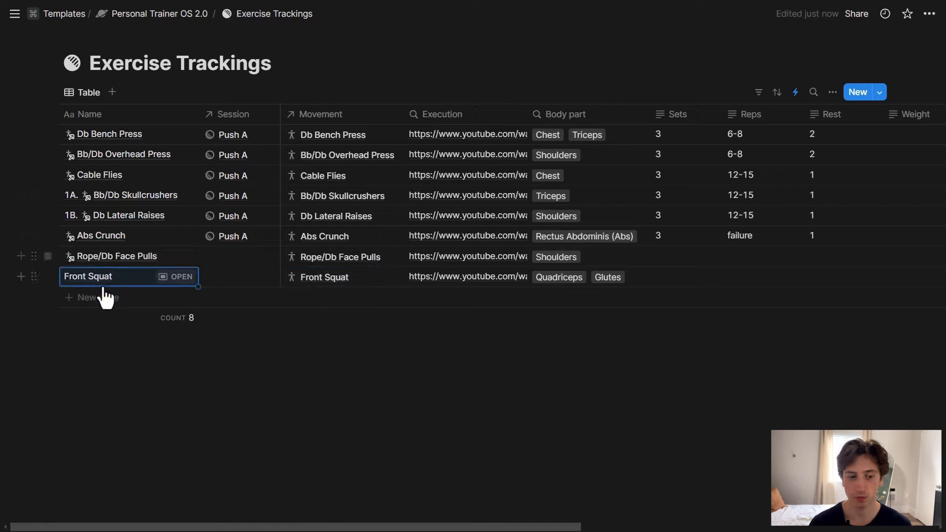
mouse_move(177, 277)
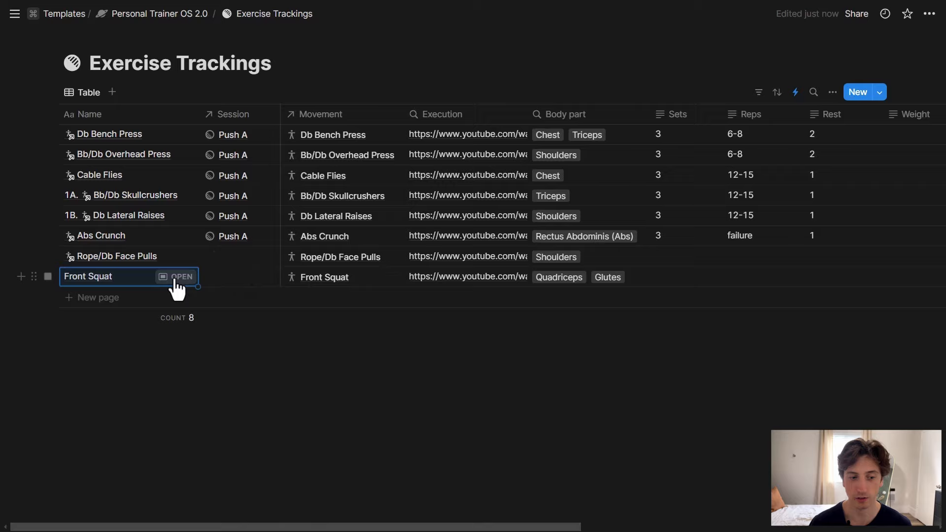
click(181, 277)
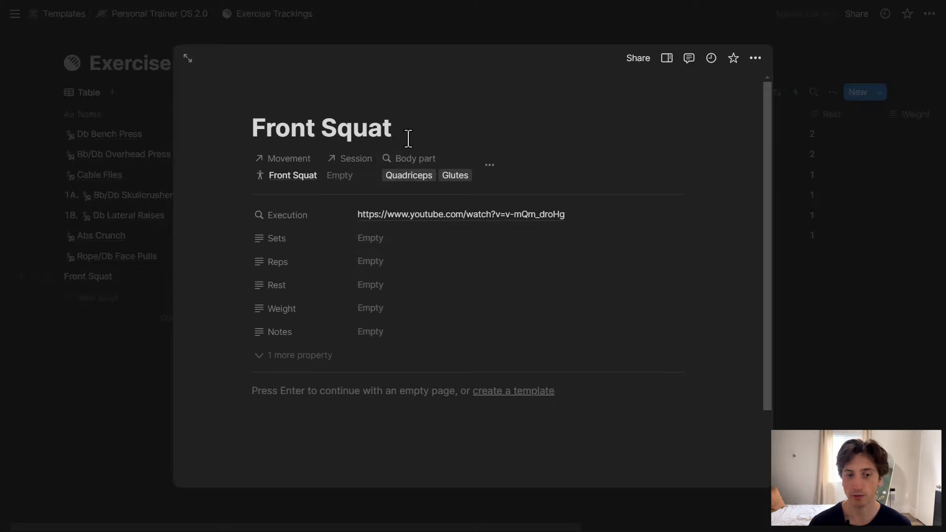
text(cwohei)
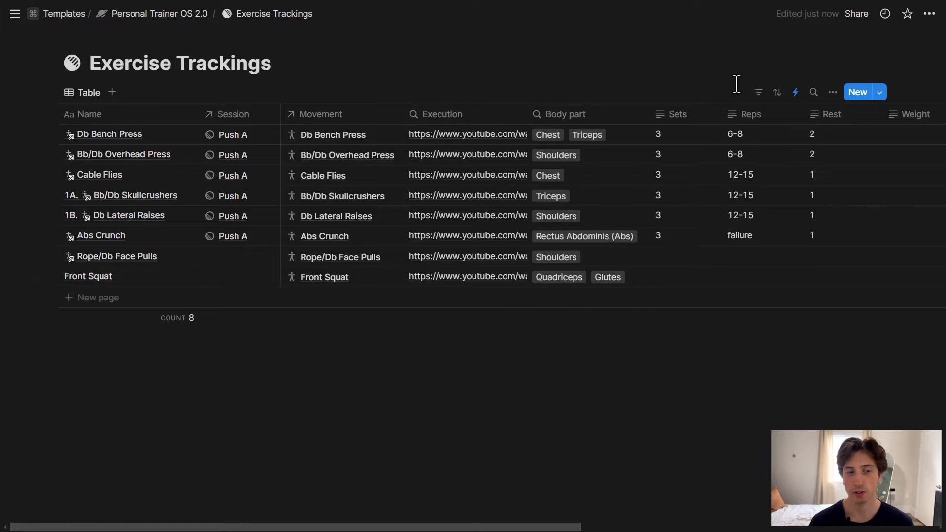
Step: Reopen 'Add name based on movement' and inspect its scope: entire Exercise Trackings database or Table view
click(795, 92)
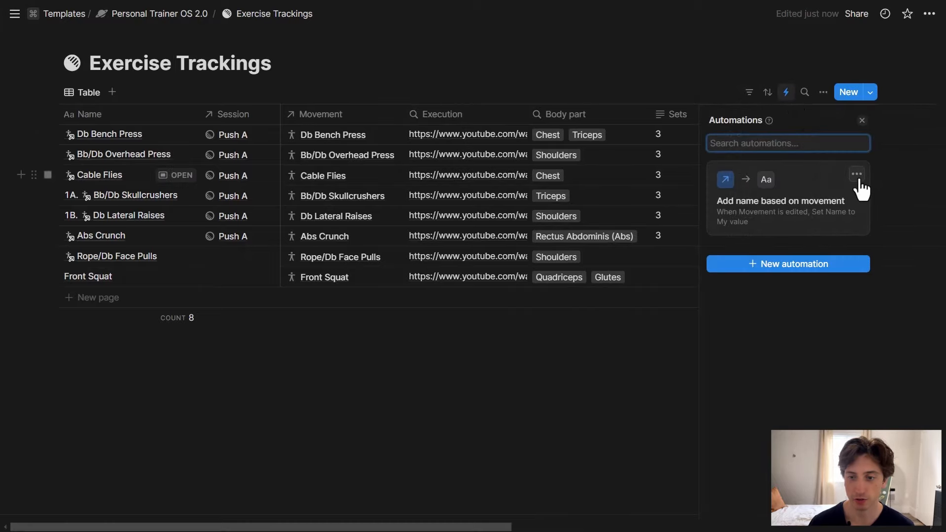
click(779, 201)
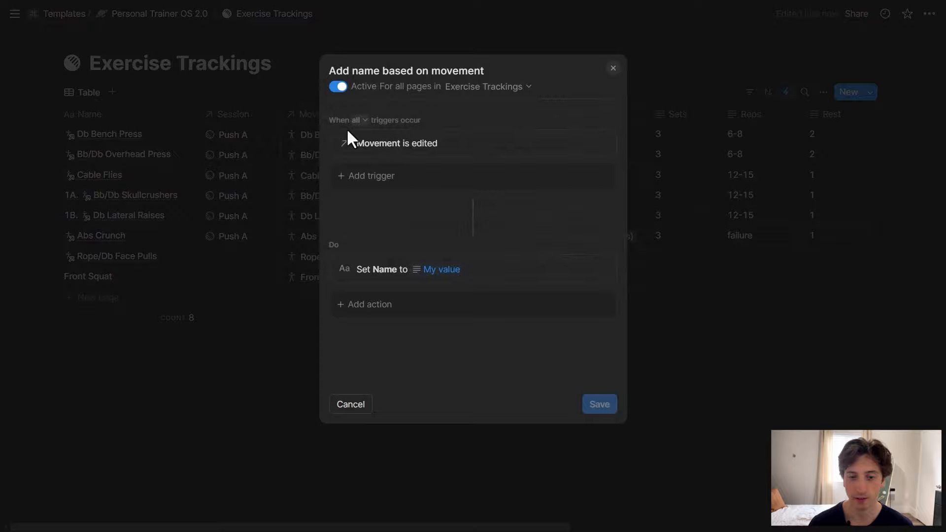
mouse_move(432, 143)
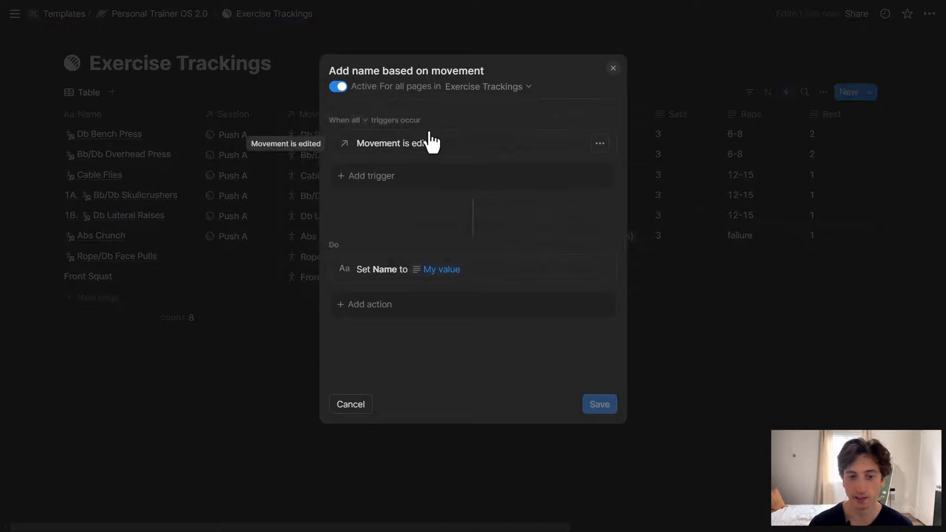
mouse_move(395, 108)
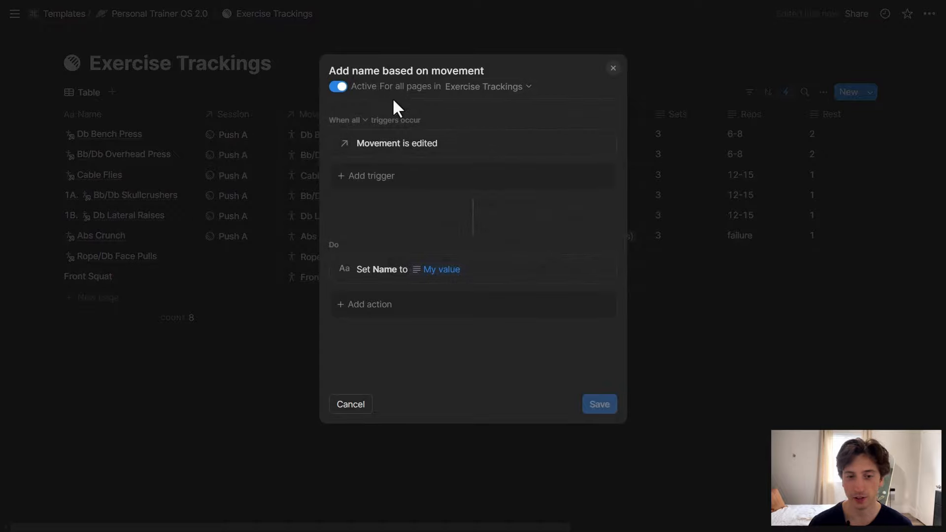
click(487, 86)
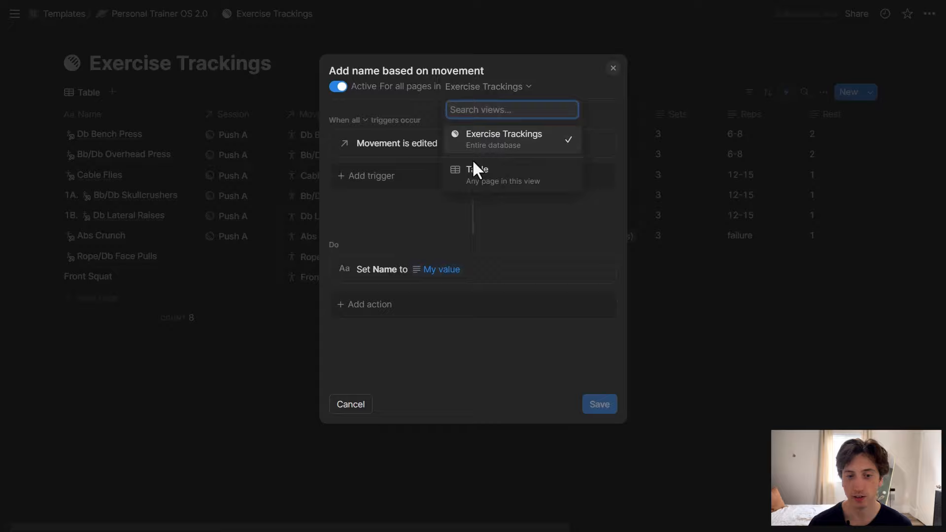
mouse_move(512, 140)
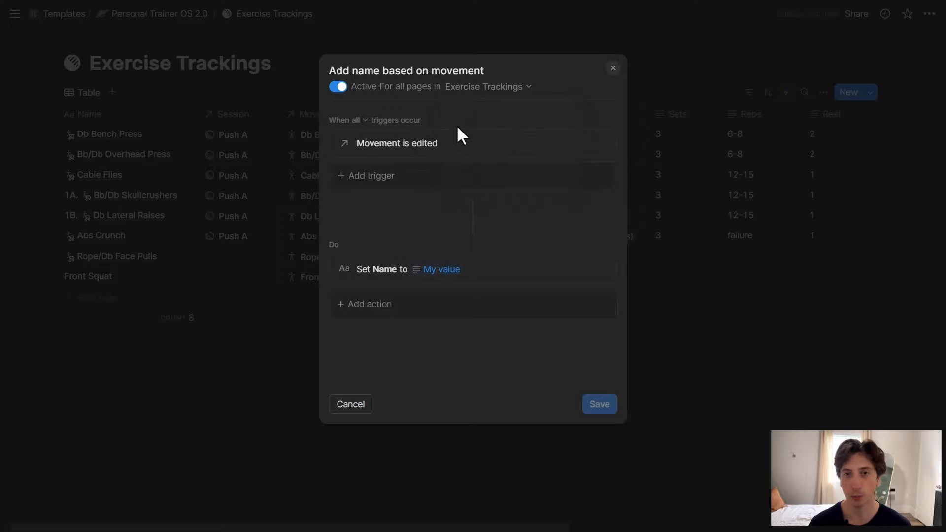
mouse_move(460, 124)
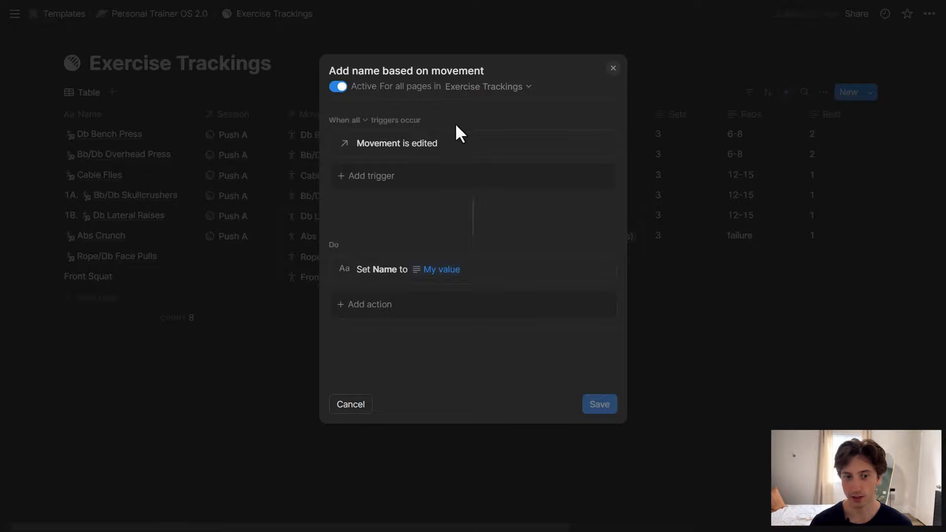
mouse_move(416, 284)
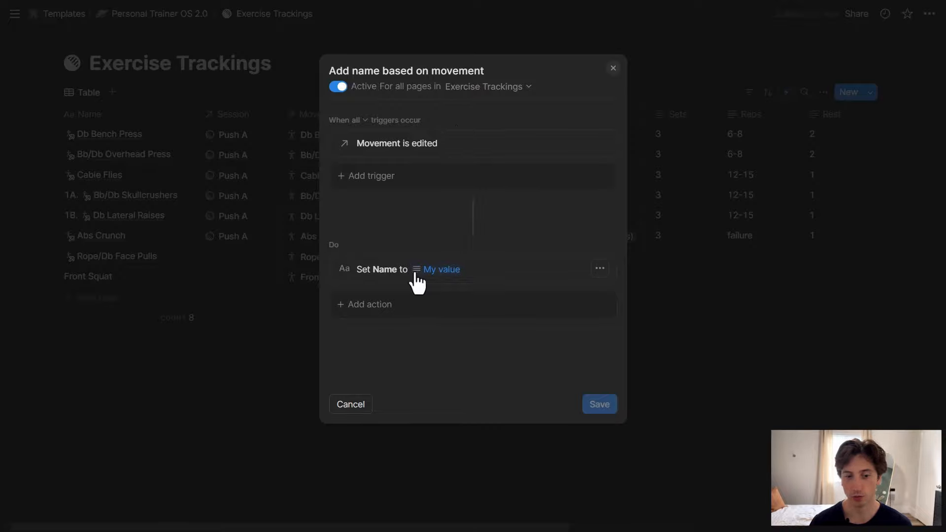
mouse_move(440, 290)
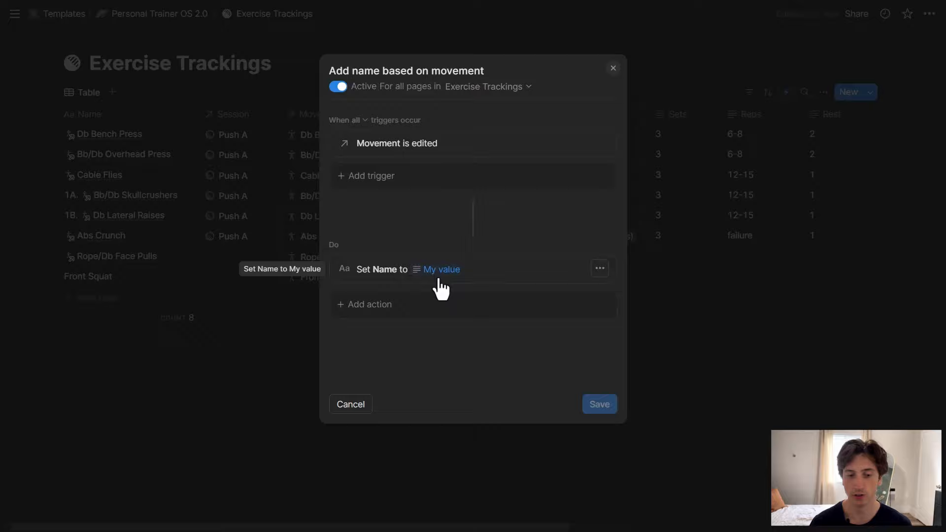
Step: Show the Set Name formula, Trigger page Movement first() Name, in the editor
click(440, 269)
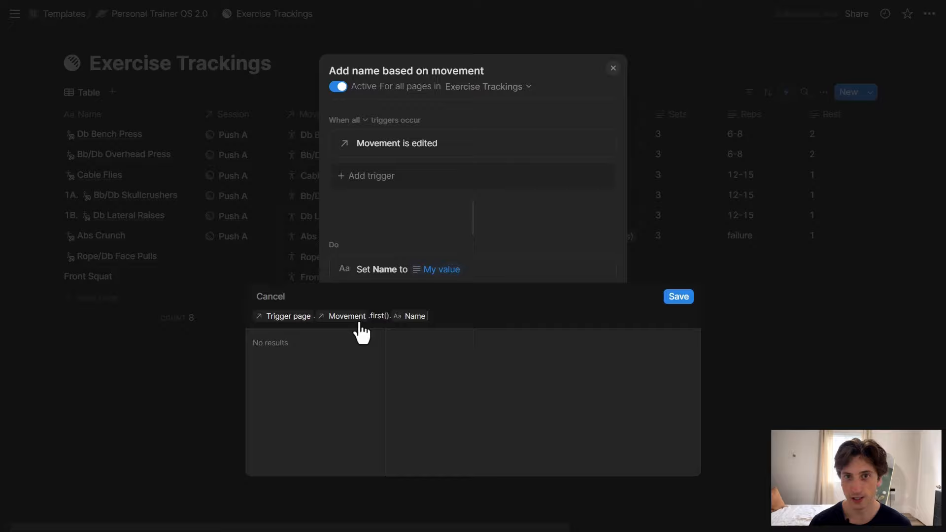
mouse_move(362, 319)
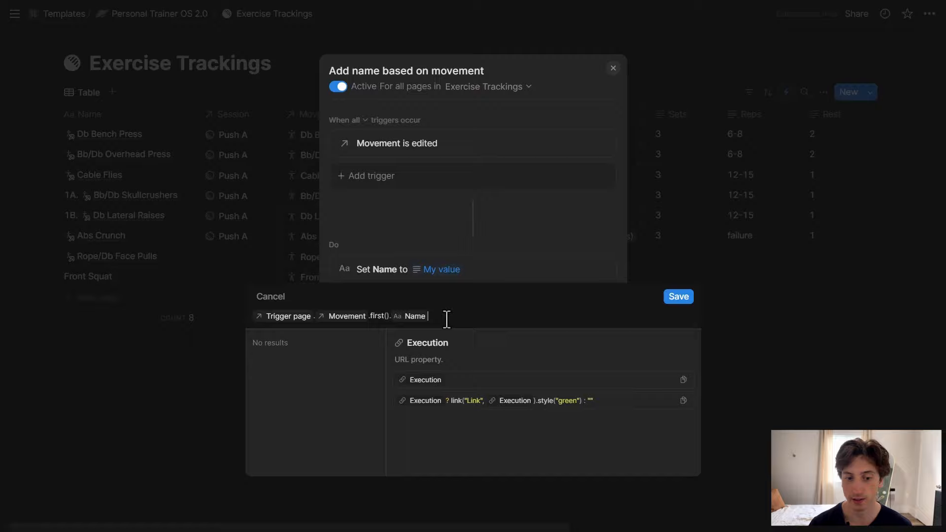
mouse_move(502, 296)
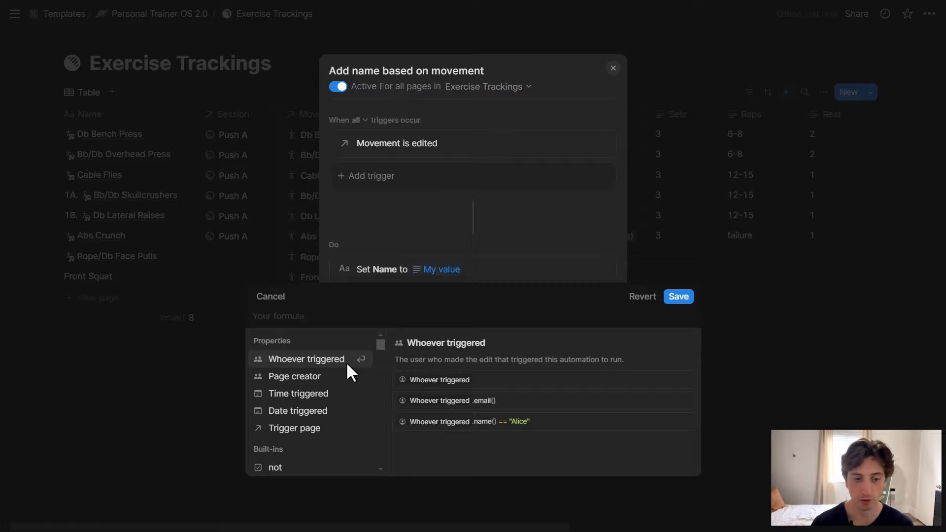
Step: Draft Date triggered + "-" + Trigger page.Movement, then save the original movement-name formula instead
text(")
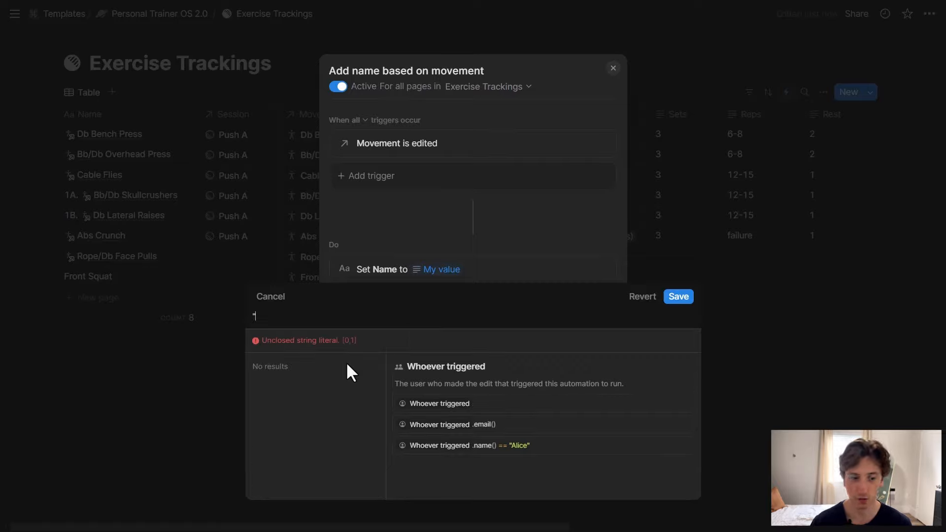
text(dat)
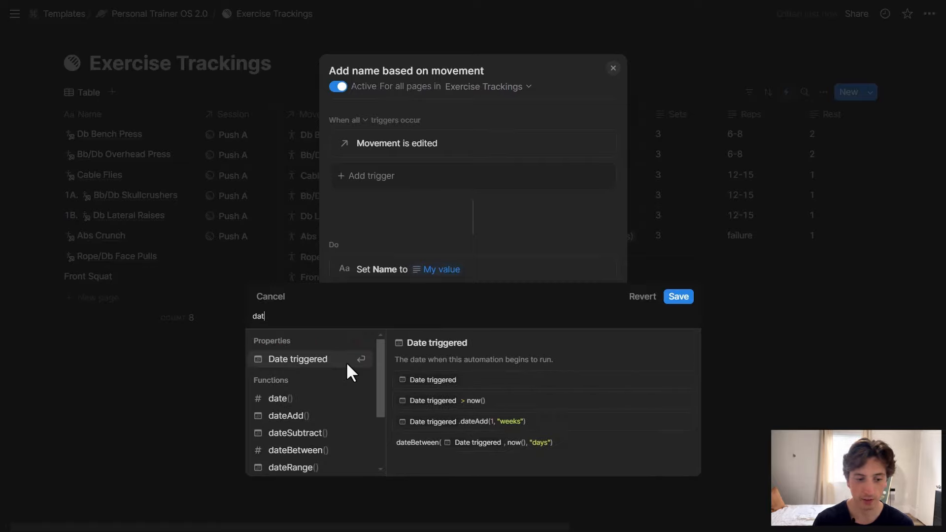
click(298, 359)
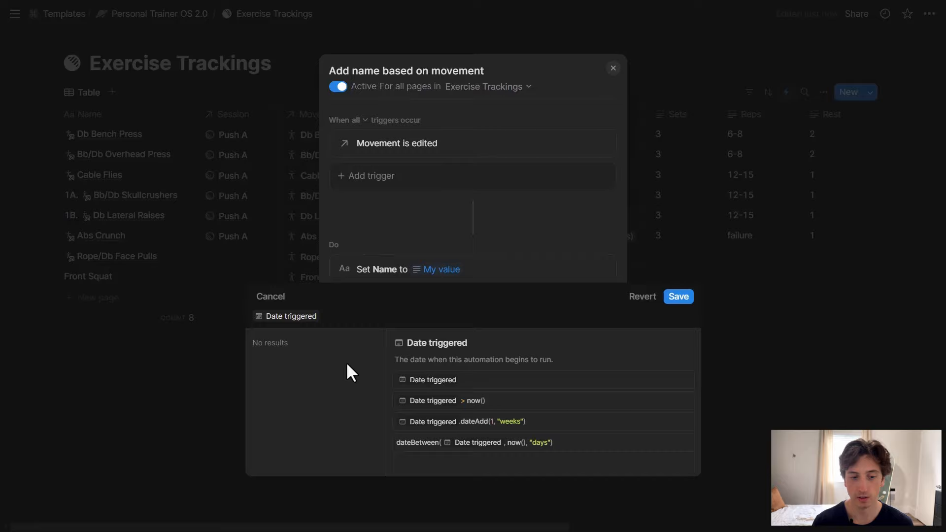
text(+ "-)
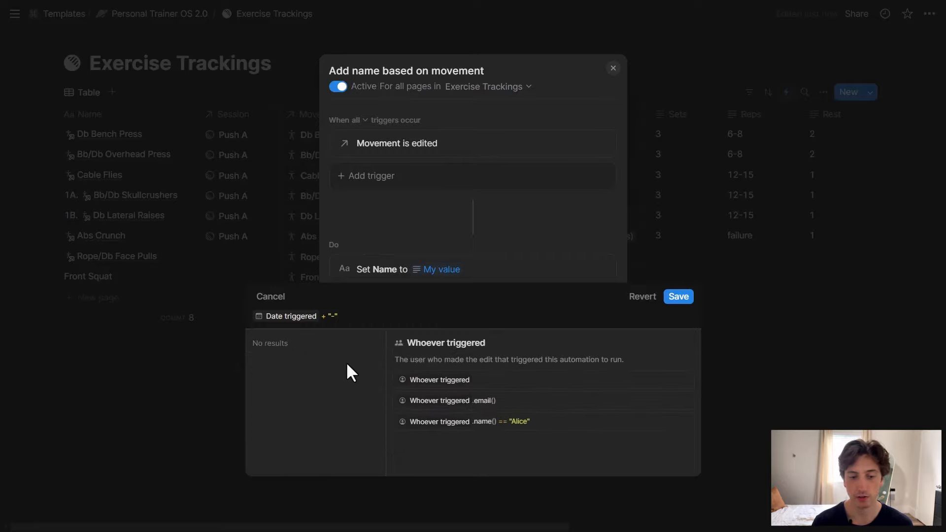
text(+ ")
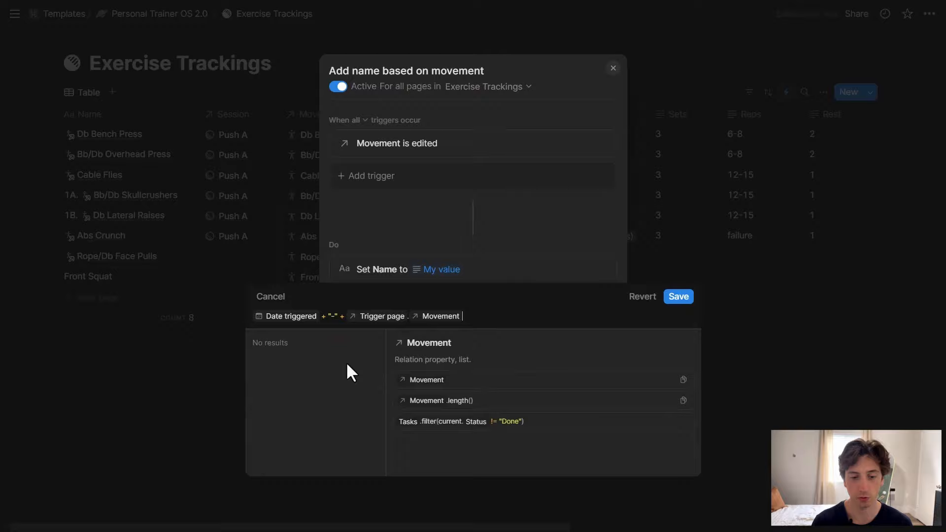
mouse_move(376, 344)
text( .first(). Name)
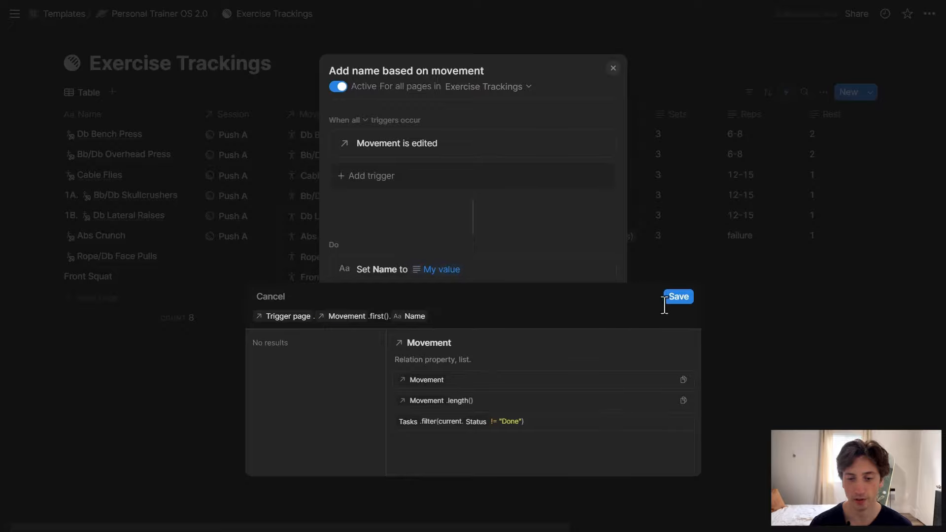
click(678, 296)
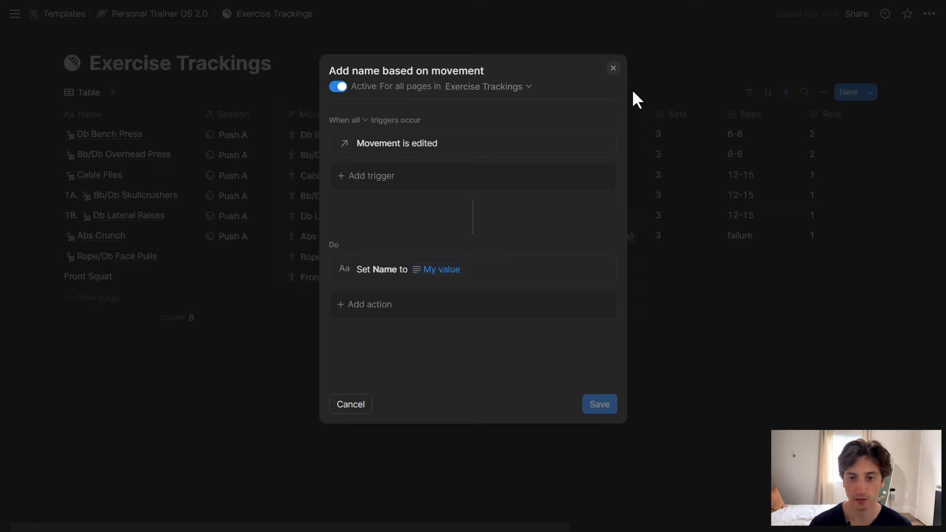
Step: Leave the automation dialog, showing the table with its eight entries
click(612, 68)
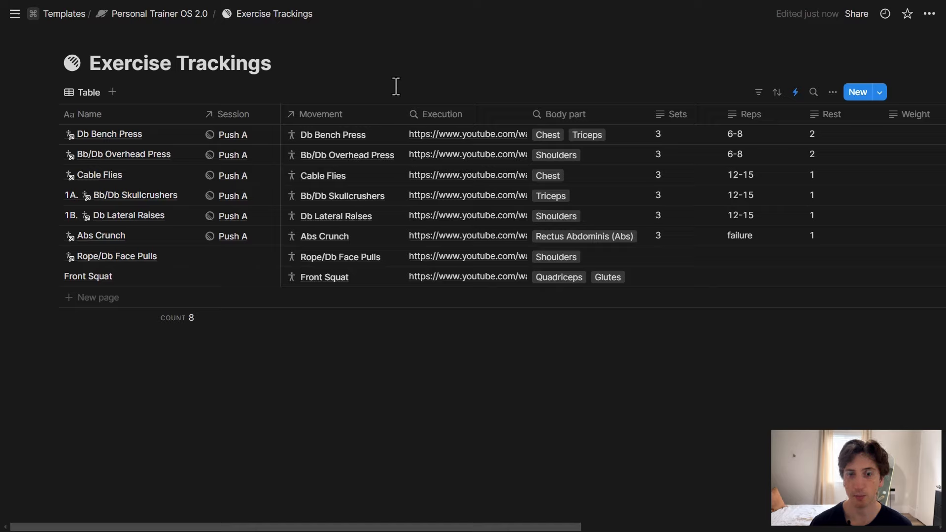
mouse_move(461, 138)
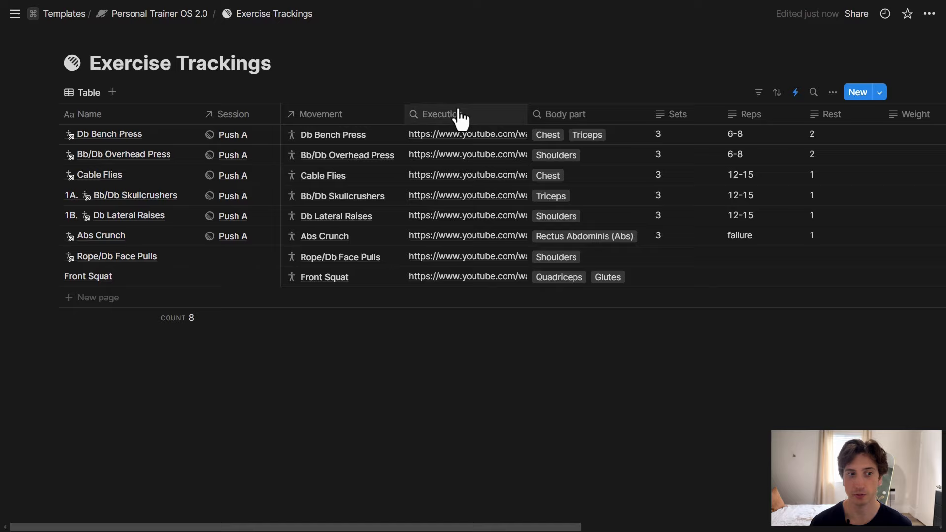
mouse_move(457, 100)
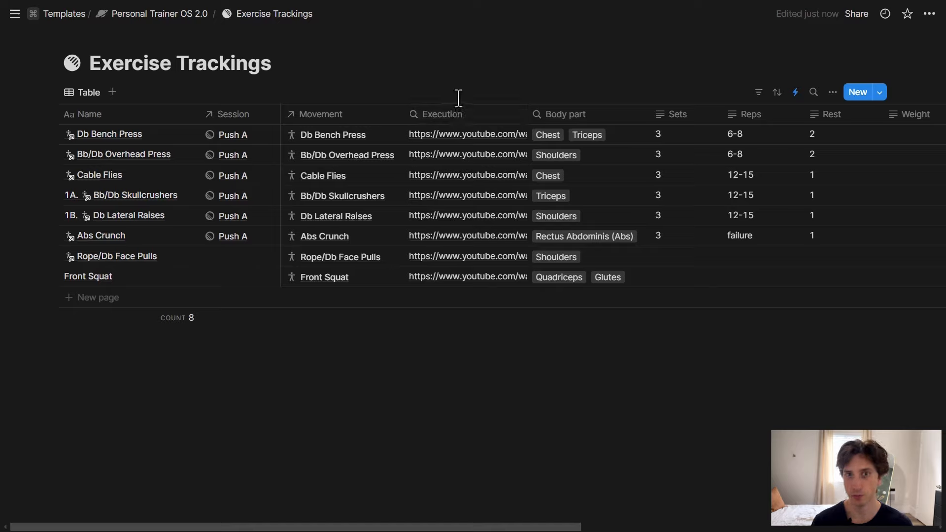